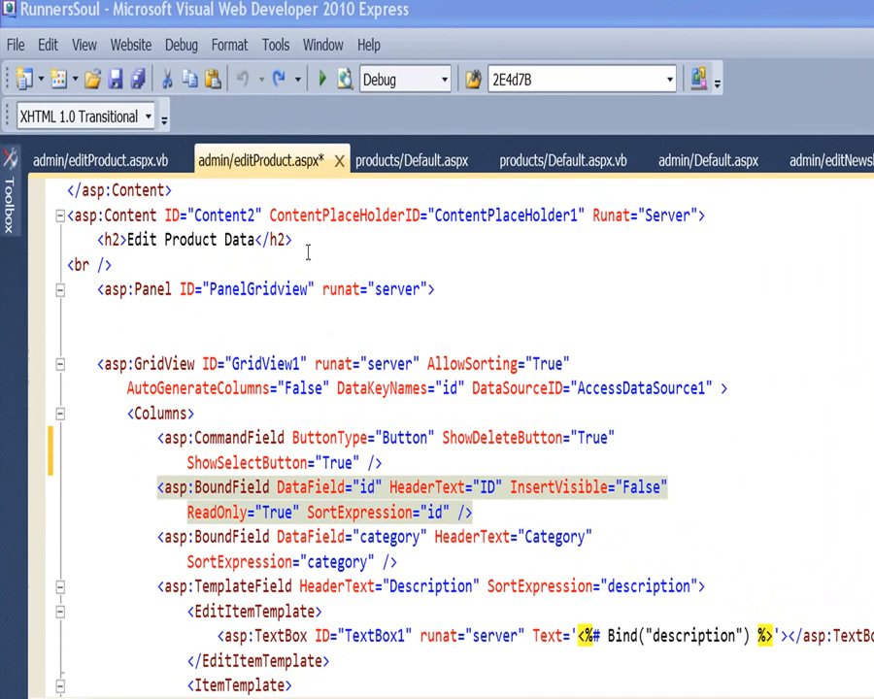
Show editProduct.aspx in Design view to reach the product grid's tasks.
{"action": "left_click", "coordinate": [69, 462]}
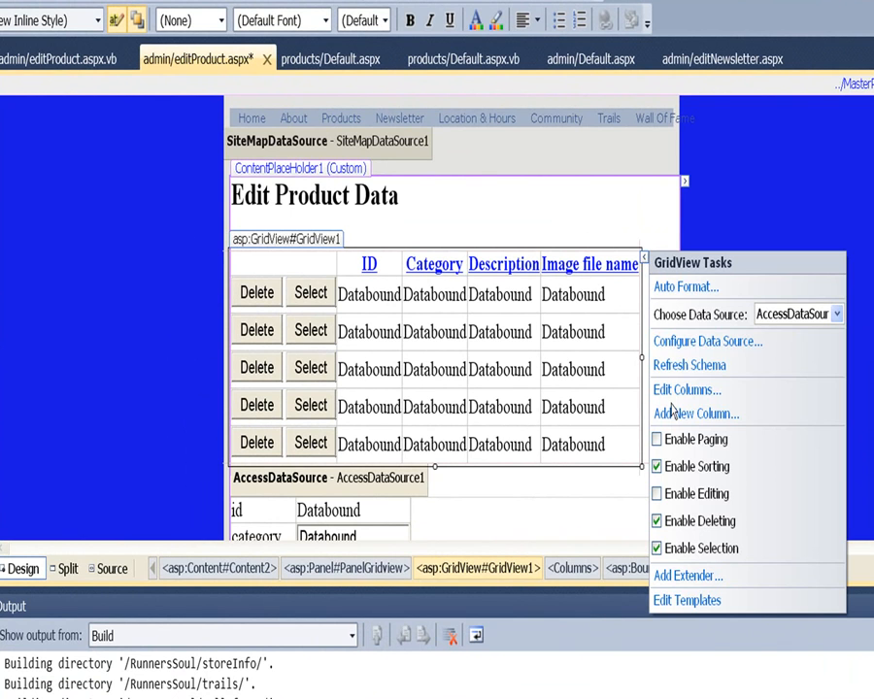
Convert the grid's Delete/Select CommandField into a TemplateField with separate buttons.
{"action": "left_click", "coordinate": [685, 389]}
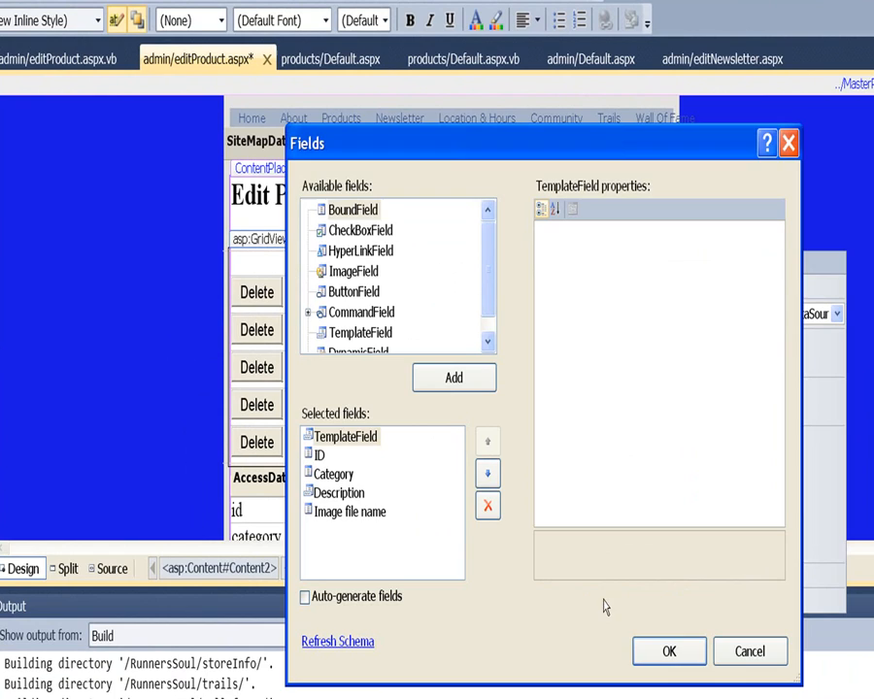
{"action": "left_click", "coordinate": [668, 650]}
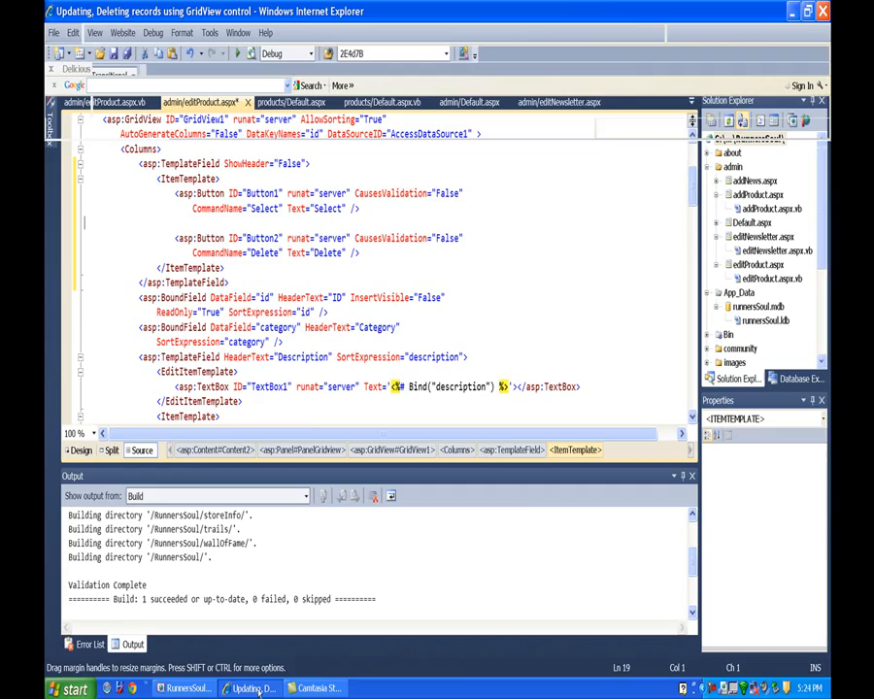
{"action": "left_click", "coordinate": [254, 687]}
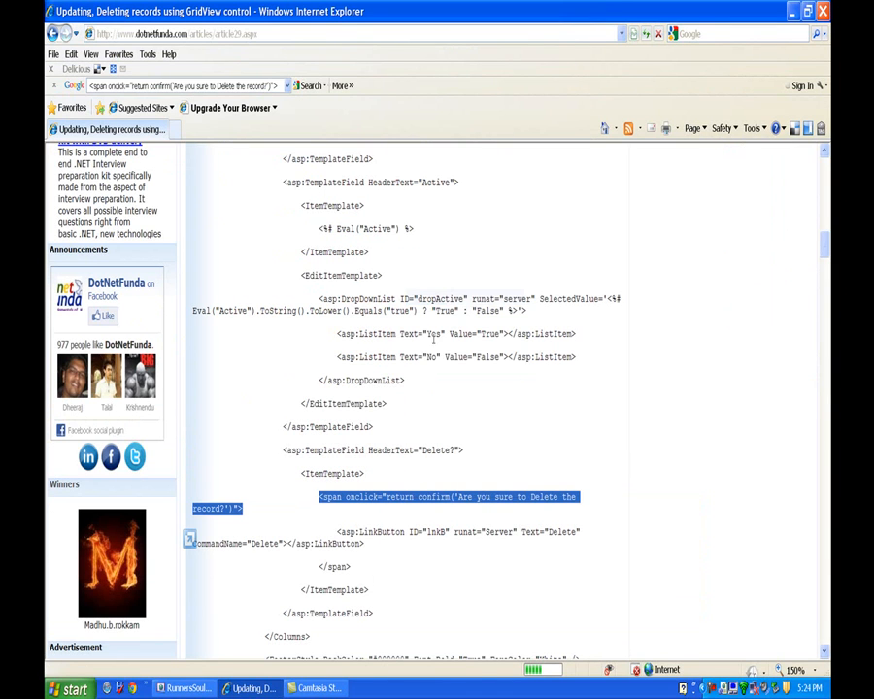
{"action": "left_click", "coordinate": [314, 688]}
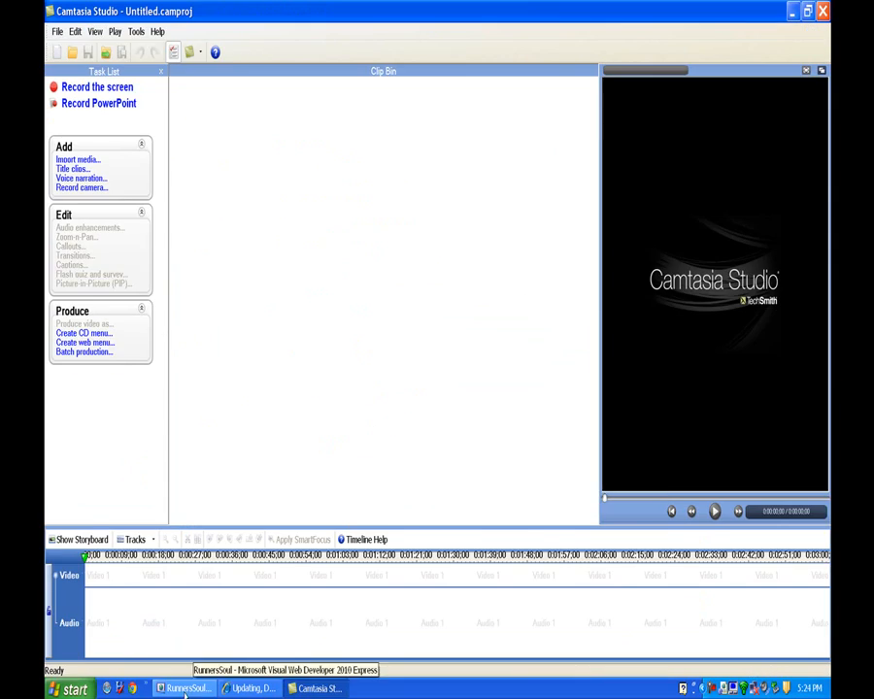
{"action": "left_click", "coordinate": [185, 688]}
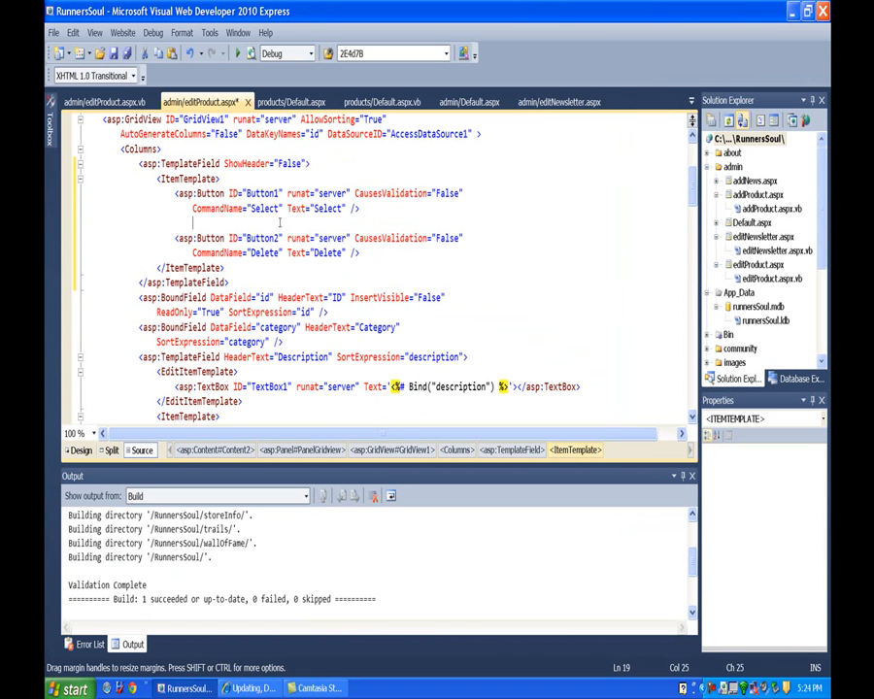
Wrap the Delete button in a span with onclick confirm('Are you sure to Delete the record?').
{"action": "type", "text": "<span onclick=\"return confirm('Are you sure to Delete the record?')\">"}
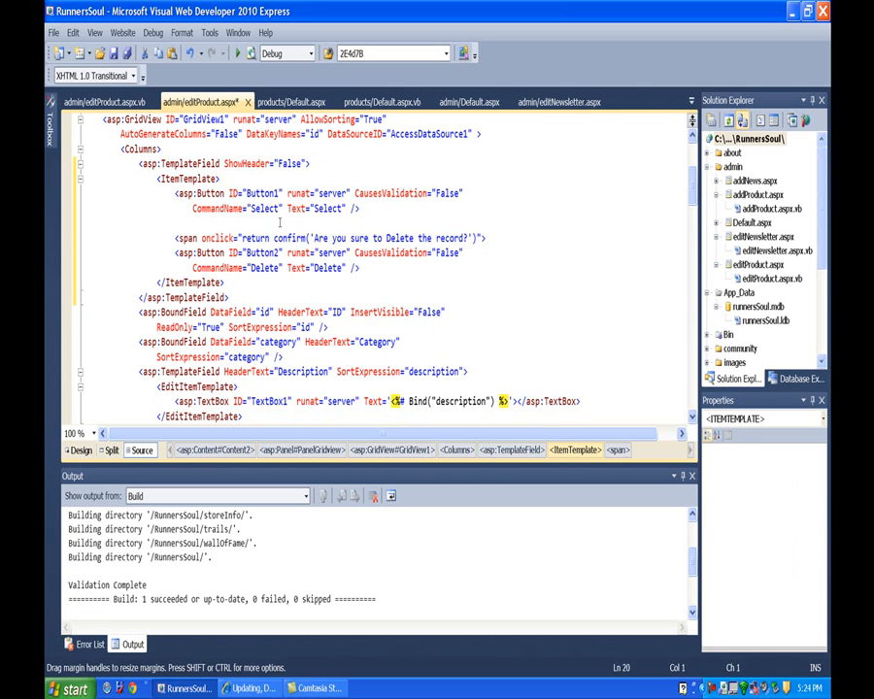
{"action": "left_click", "coordinate": [330, 238]}
{"action": "type", "text": "you want "}
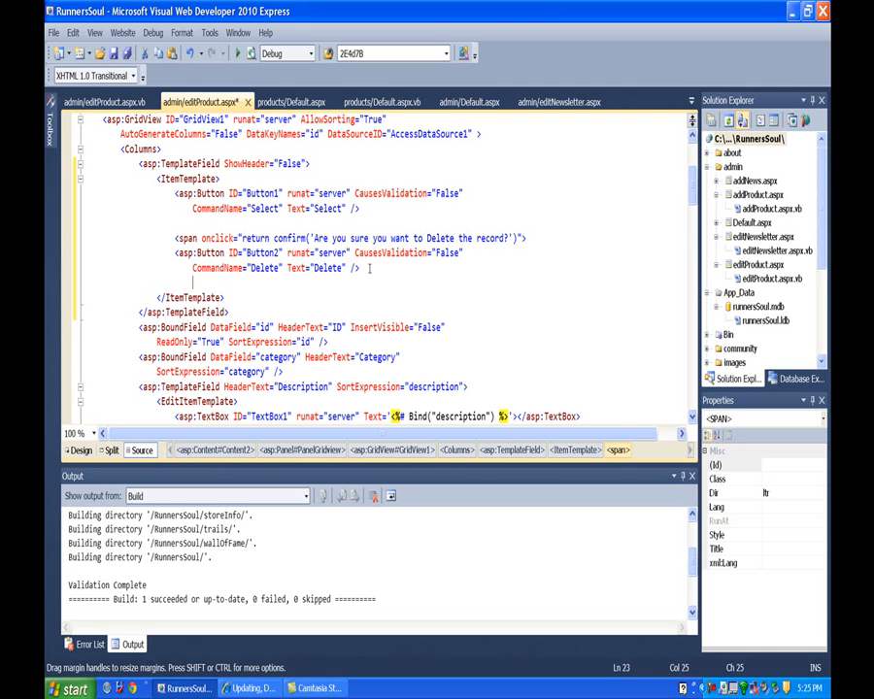
{"action": "type", "text": "/span>"}
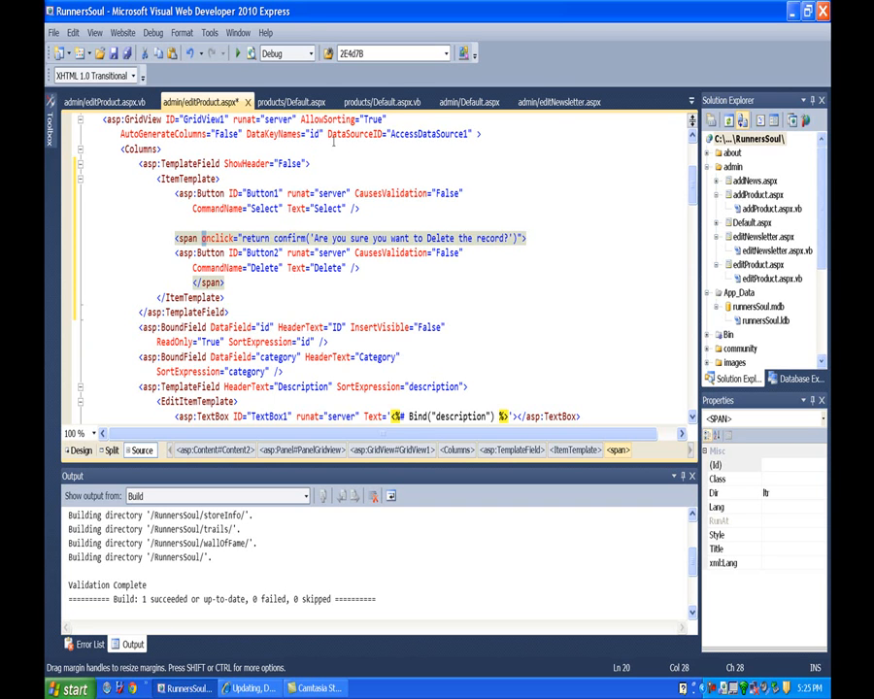
Switch to admin/Default.aspx and launch the site in Internet Explorer.
{"action": "left_click", "coordinate": [475, 101]}
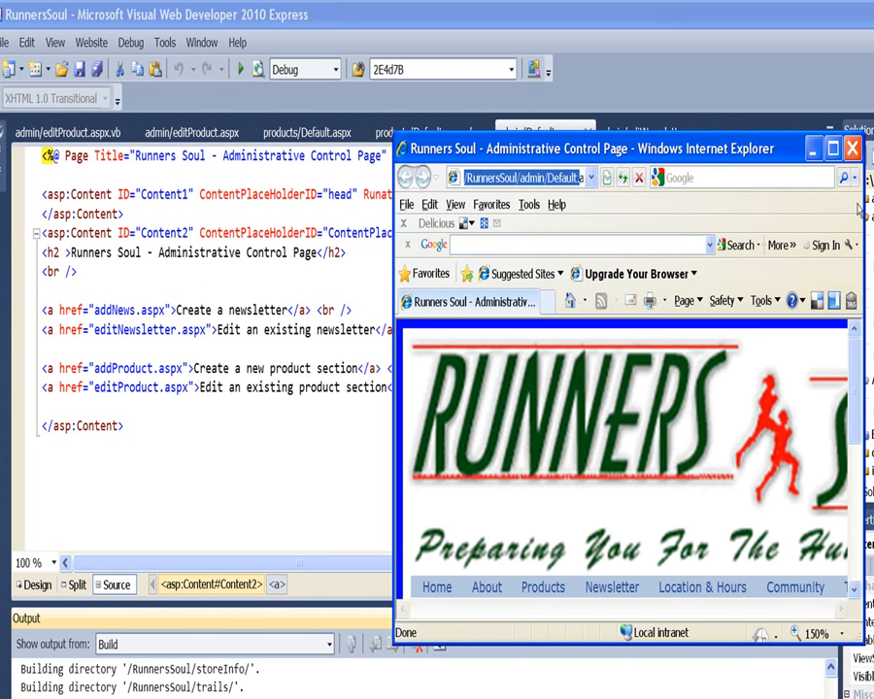
Insert test product id 4, category misc, description 'this is a test'.
{"action": "left_click", "coordinate": [832, 148]}
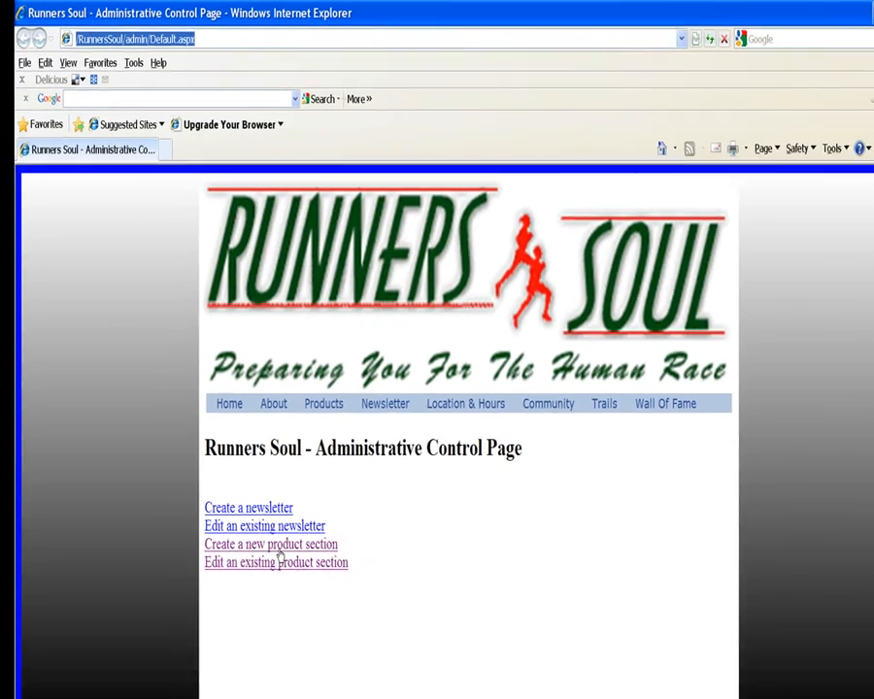
{"action": "left_click", "coordinate": [270, 543]}
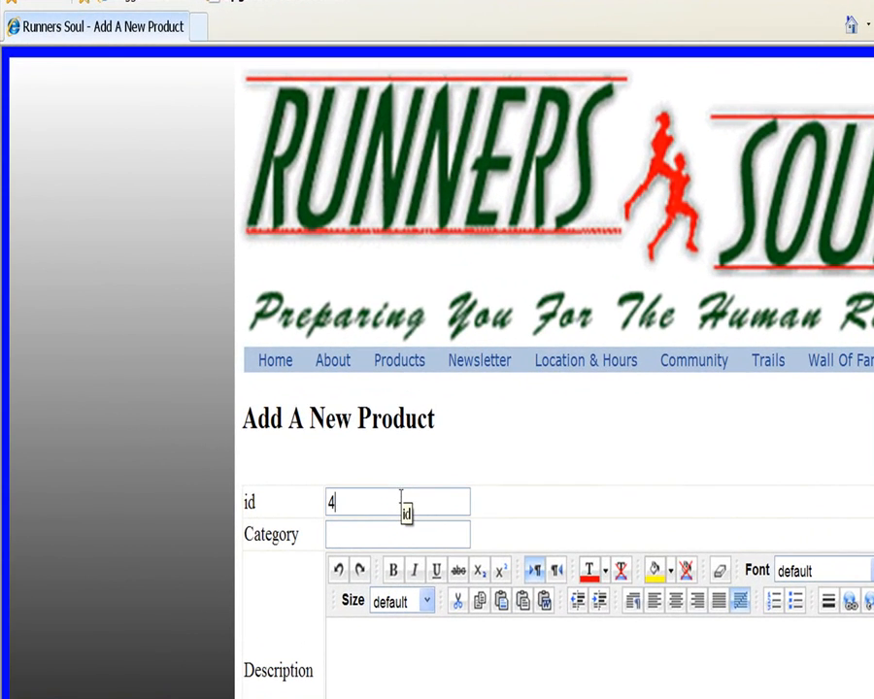
{"action": "type", "text": "misc"}
{"action": "left_click", "coordinate": [599, 657]}
{"action": "type", "text": "this is a test"}
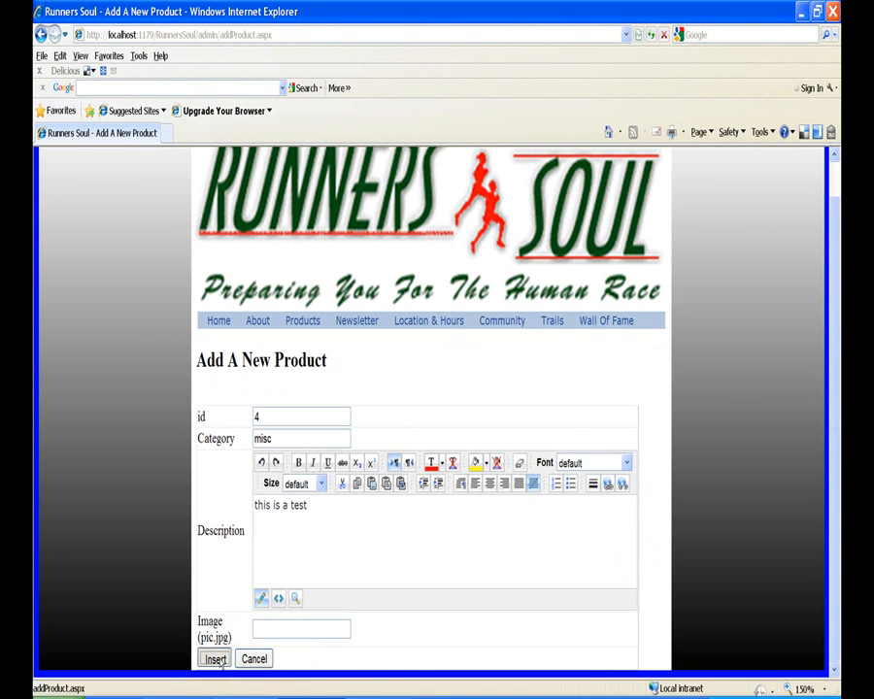
{"action": "left_click", "coordinate": [214, 658]}
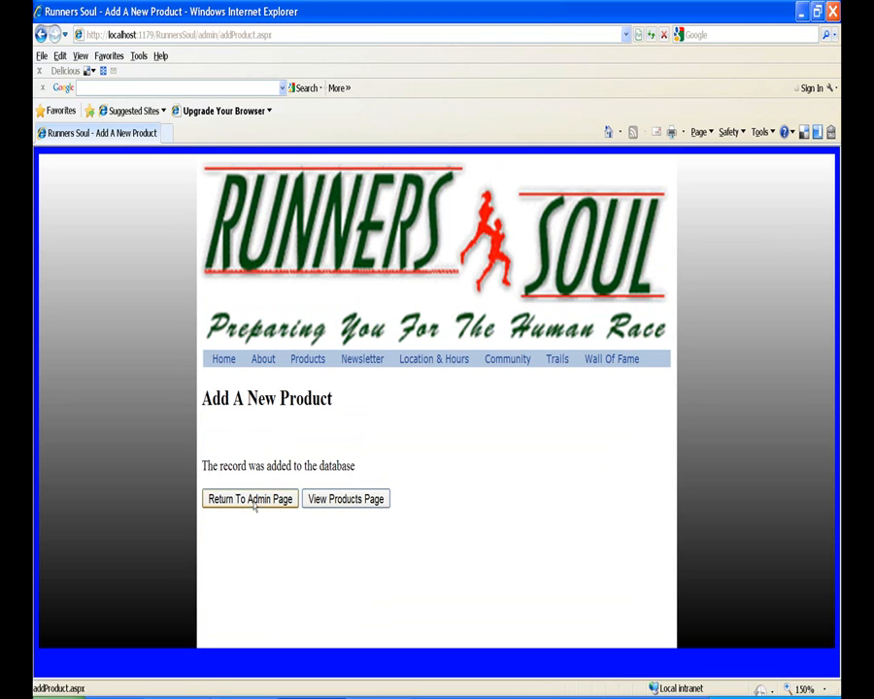
Delete product id 4 from Edit Product Data and accept the confirmation prompt.
{"action": "left_click", "coordinate": [346, 498]}
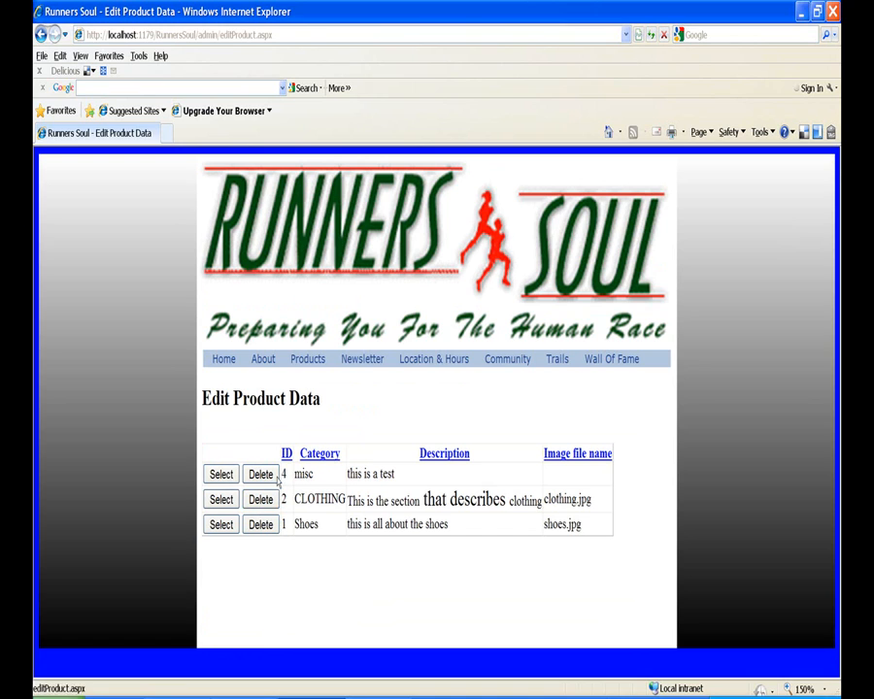
{"action": "left_click", "coordinate": [260, 474]}
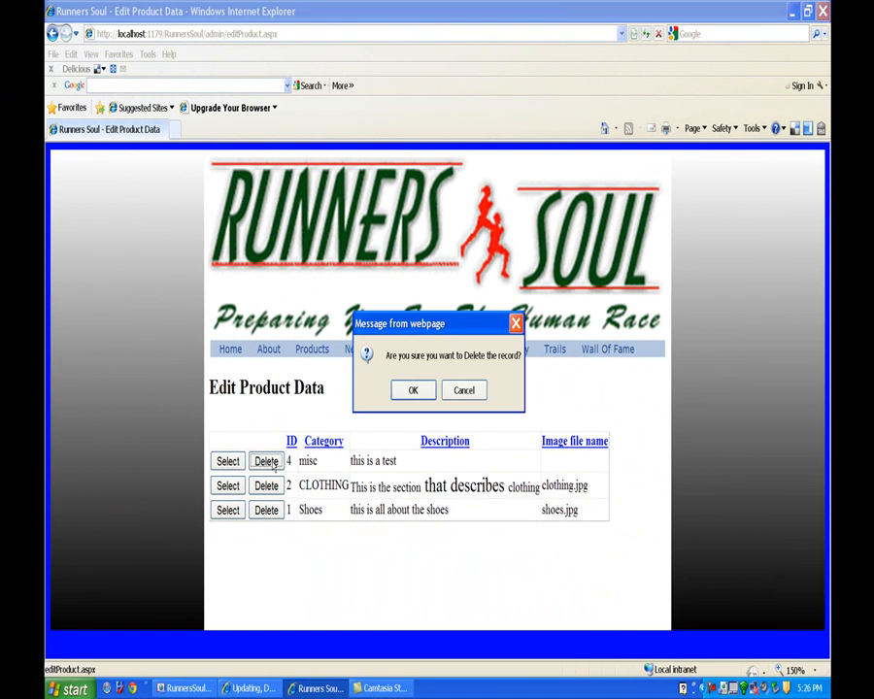
{"action": "mouse_move", "coordinate": [412, 389]}
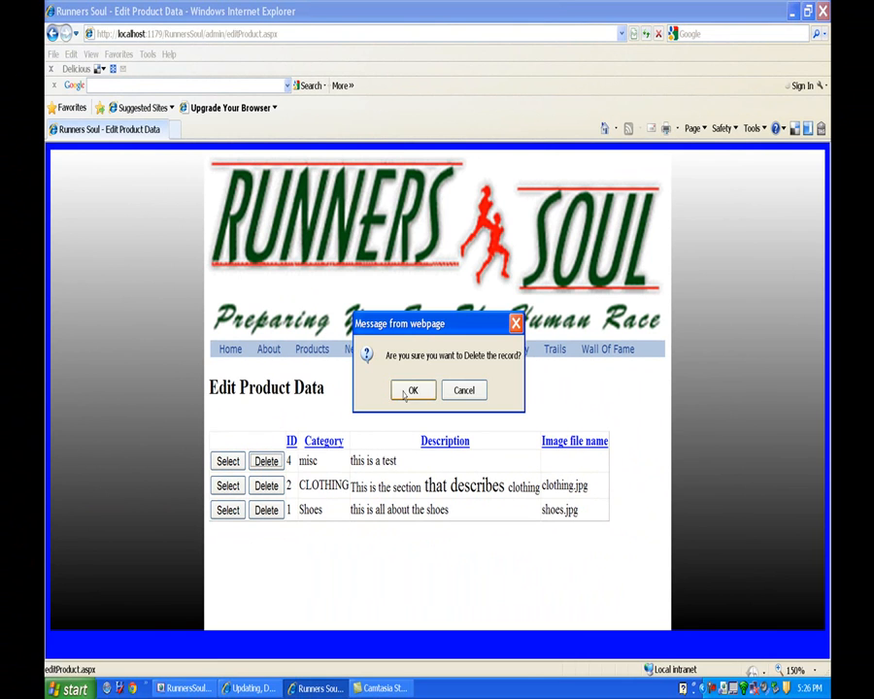
{"action": "left_click", "coordinate": [412, 390]}
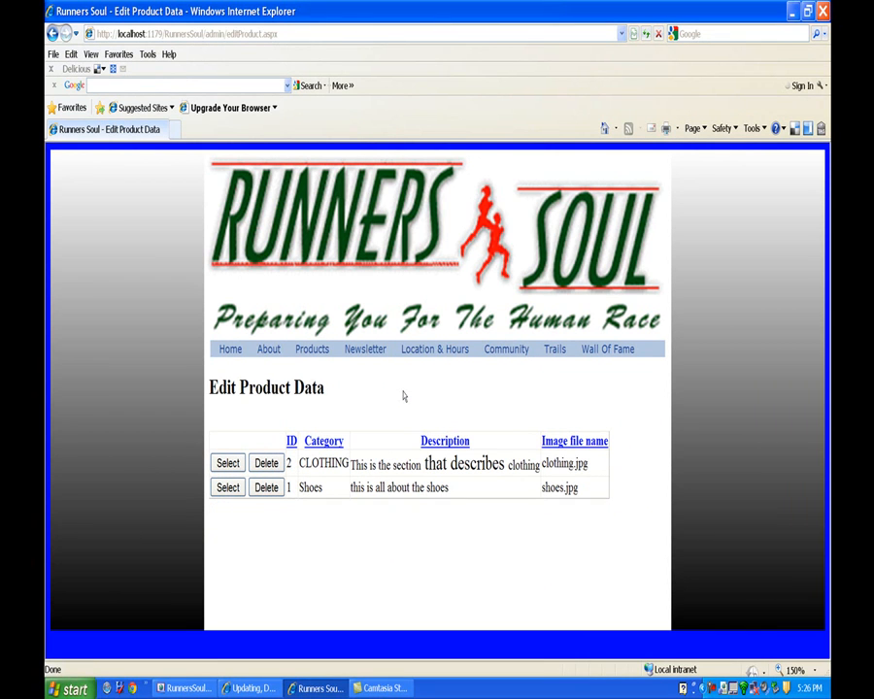
Return to Visual Web Developer and reopen the editProduct.aspx markup.
{"action": "left_click", "coordinate": [185, 687]}
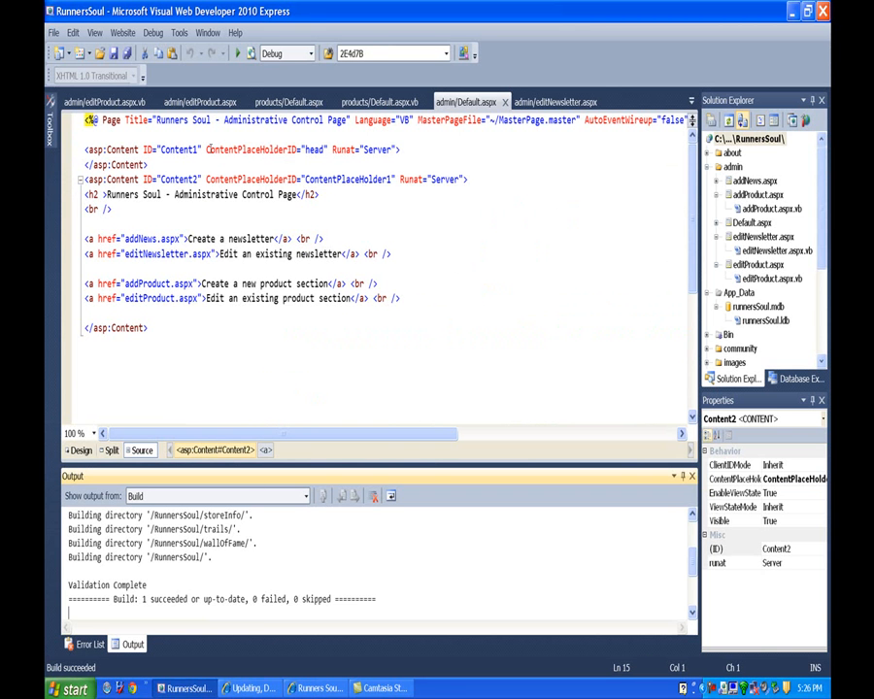
{"action": "left_click", "coordinate": [199, 101]}
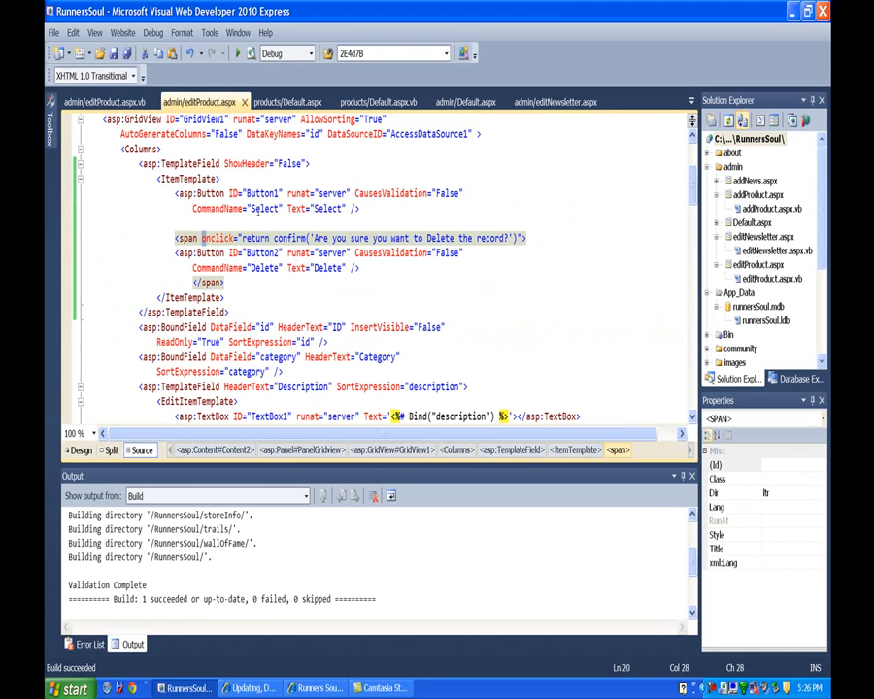